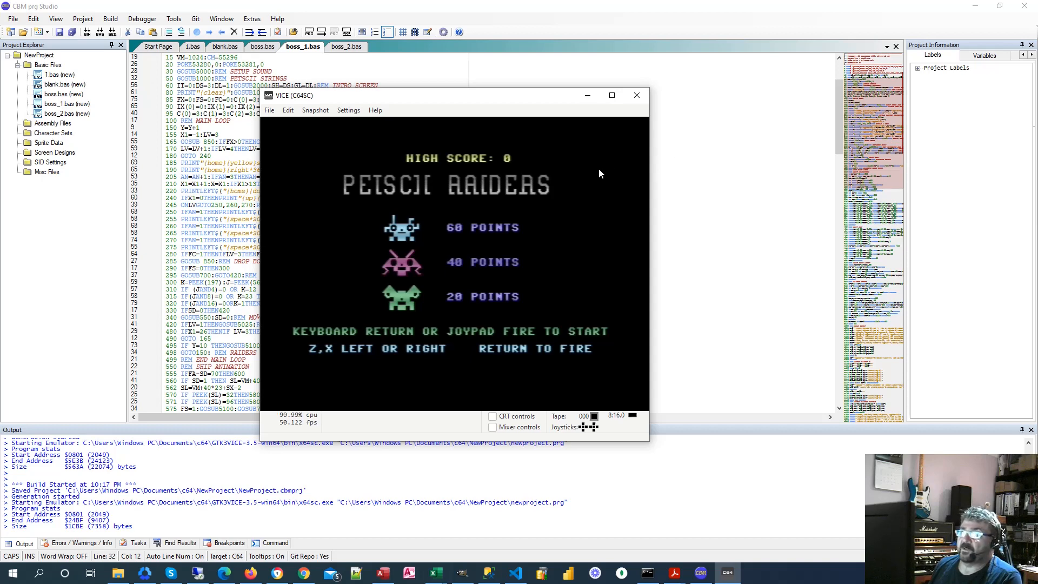
{"action": "mouse_move", "coordinate": [589, 188]}
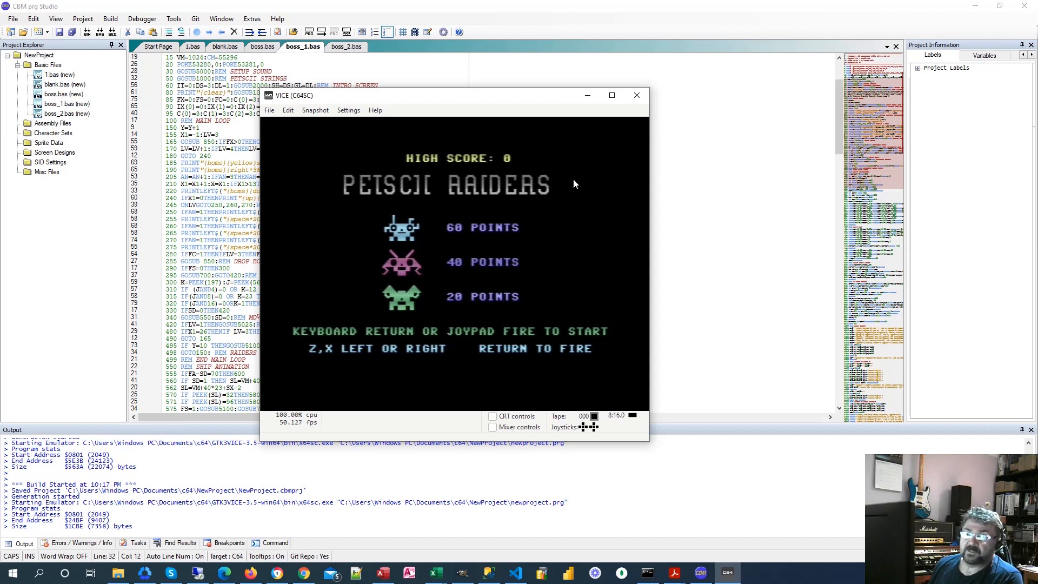
{"action": "mouse_move", "coordinate": [566, 178]}
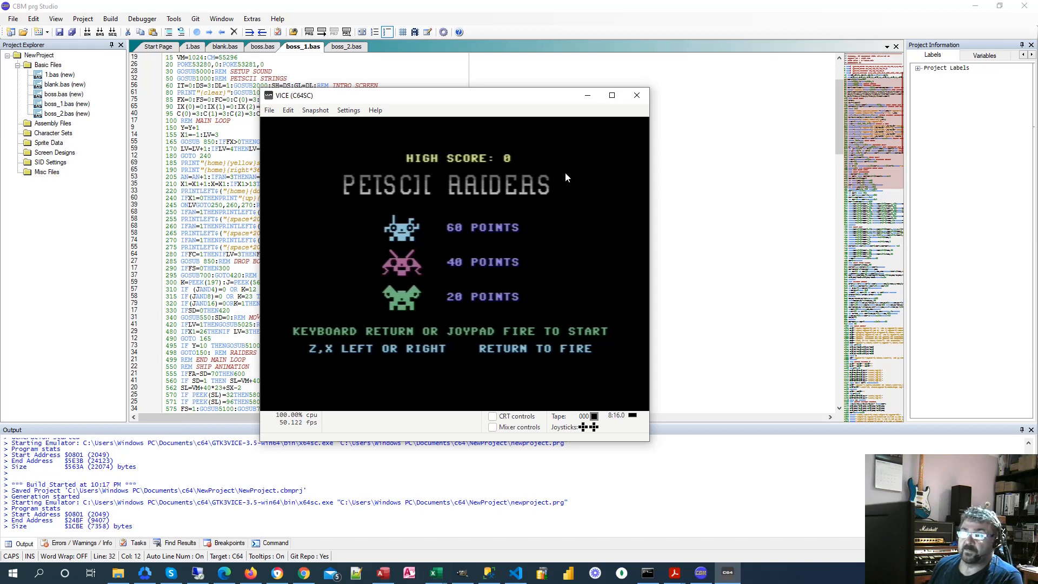
{"action": "mouse_move", "coordinate": [589, 181]}
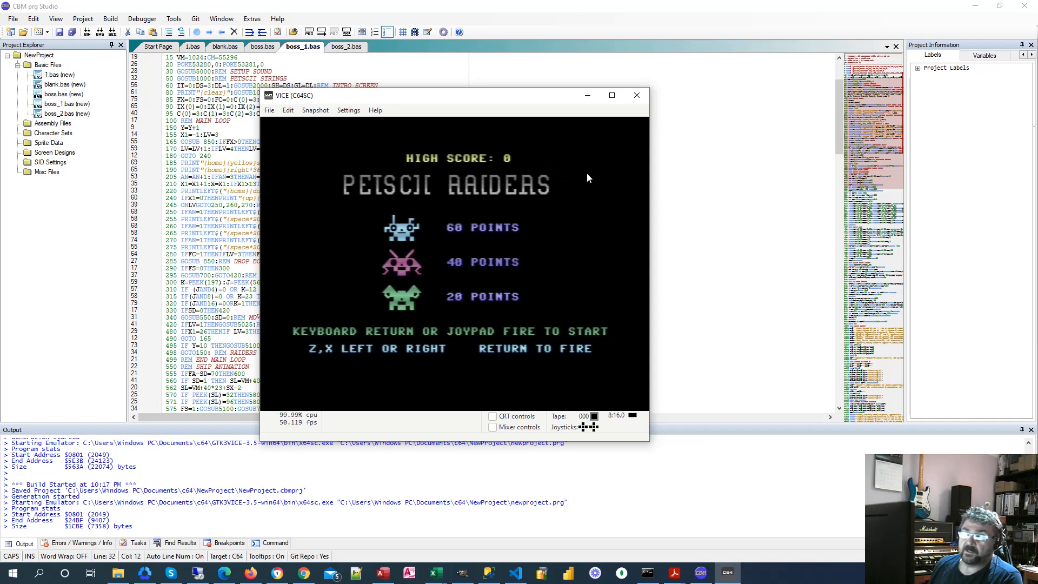
{"action": "mouse_move", "coordinate": [585, 174]}
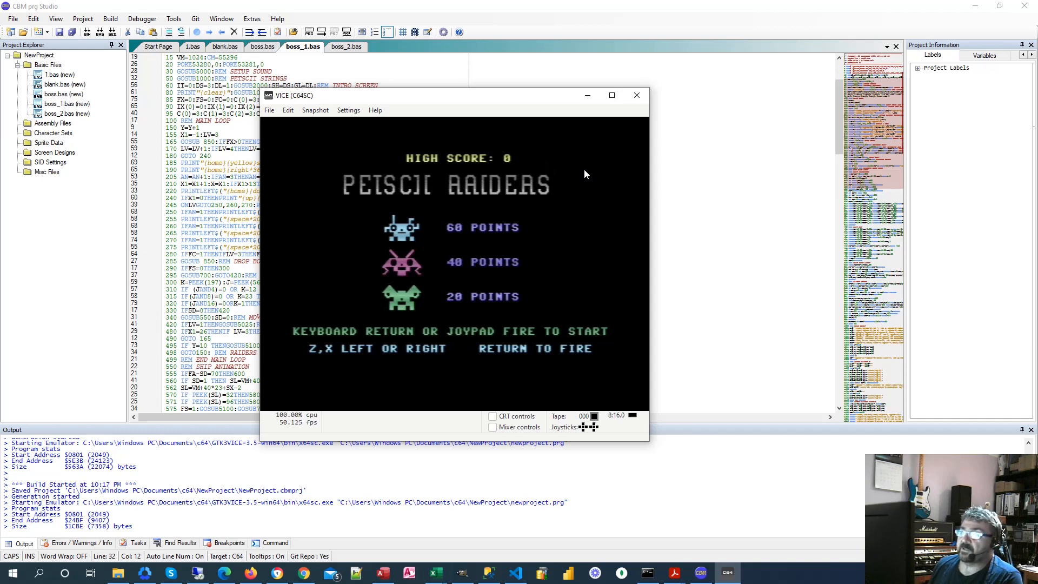
{"action": "mouse_move", "coordinate": [581, 174]}
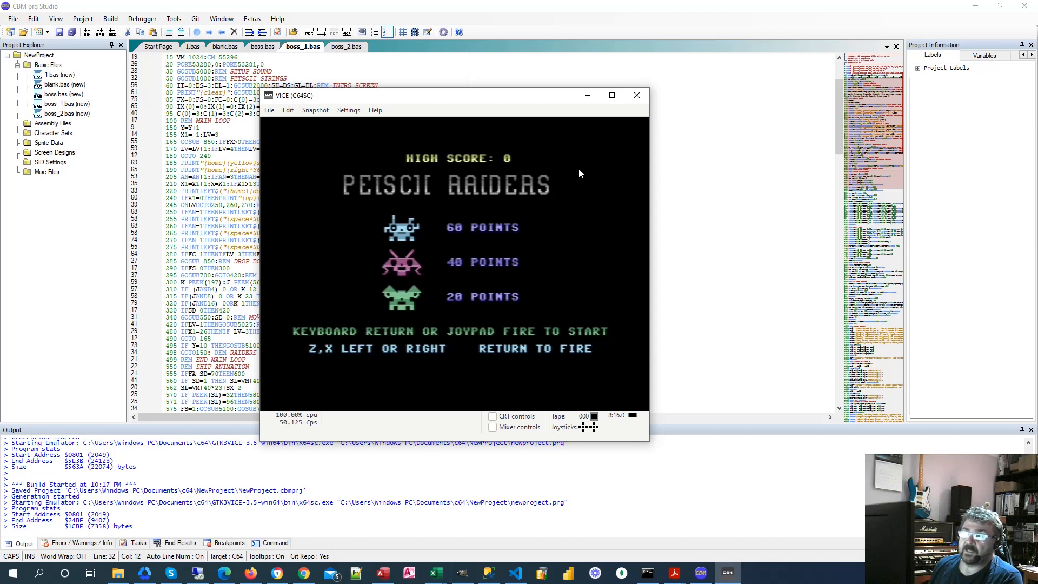
{"action": "mouse_move", "coordinate": [571, 169]}
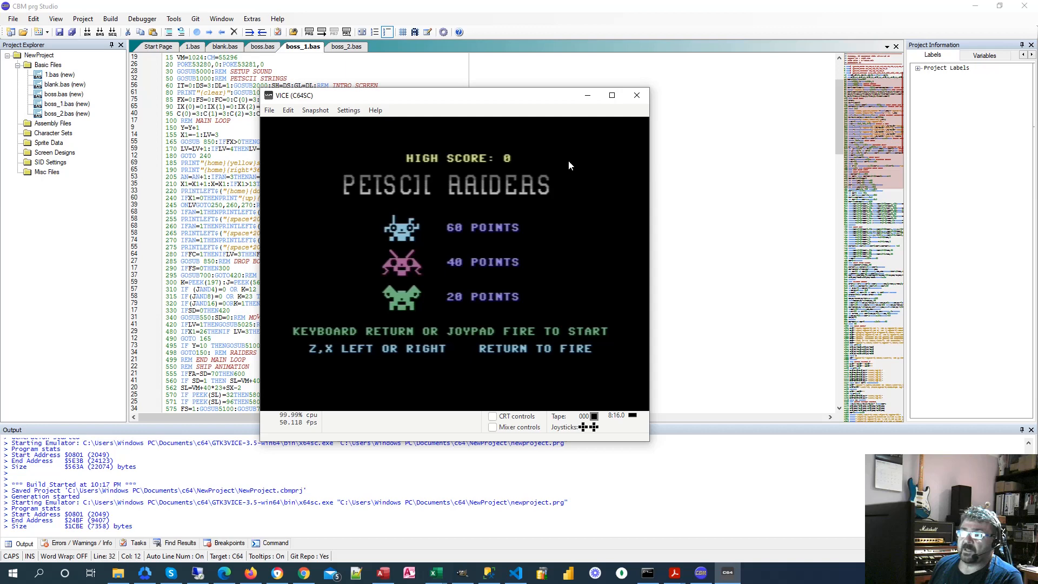
{"action": "mouse_move", "coordinate": [307, 213]}
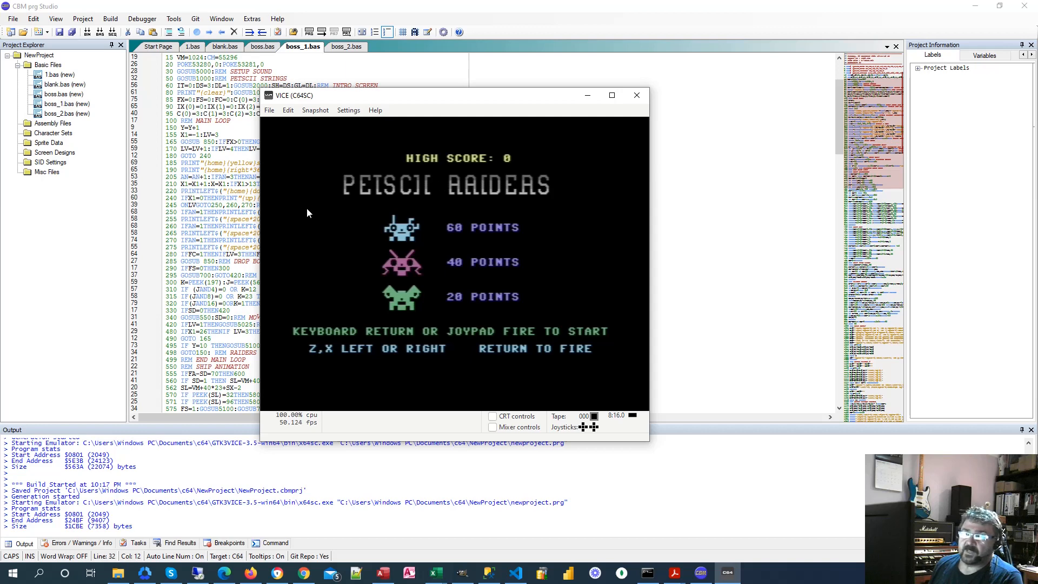
{"action": "mouse_move", "coordinate": [345, 217]}
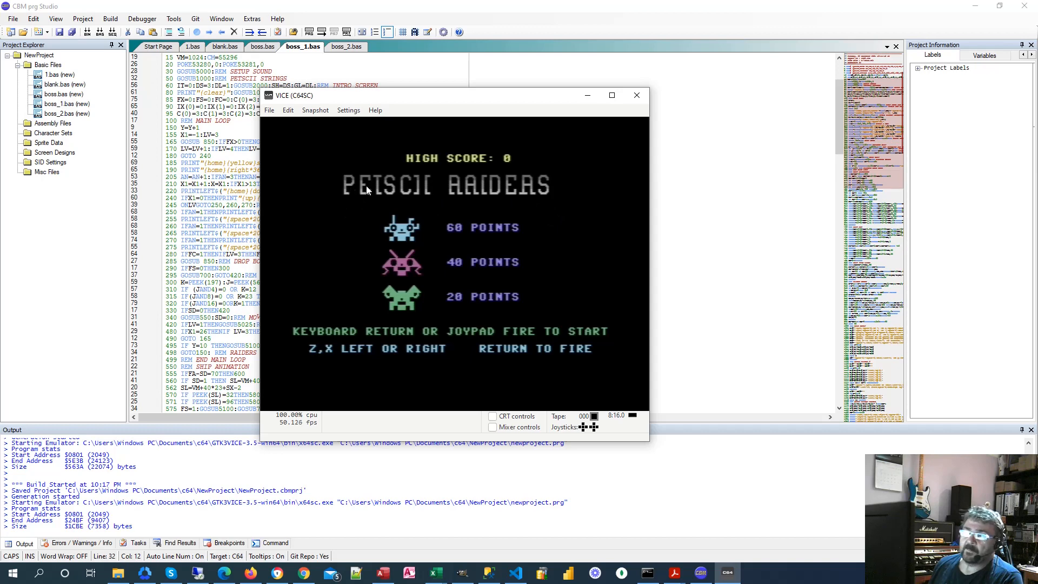
{"action": "mouse_move", "coordinate": [405, 241]}
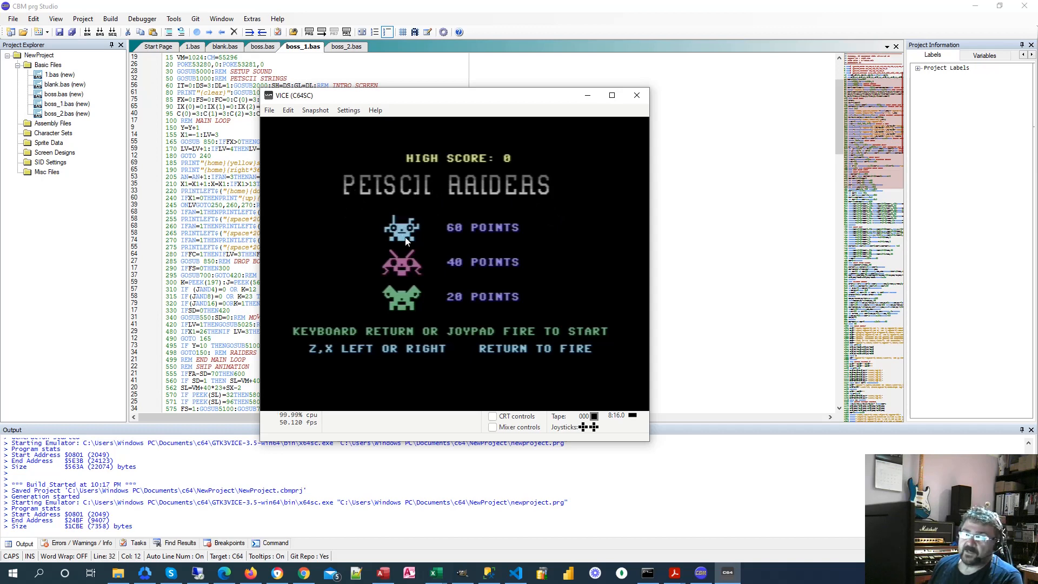
{"action": "mouse_move", "coordinate": [576, 257]}
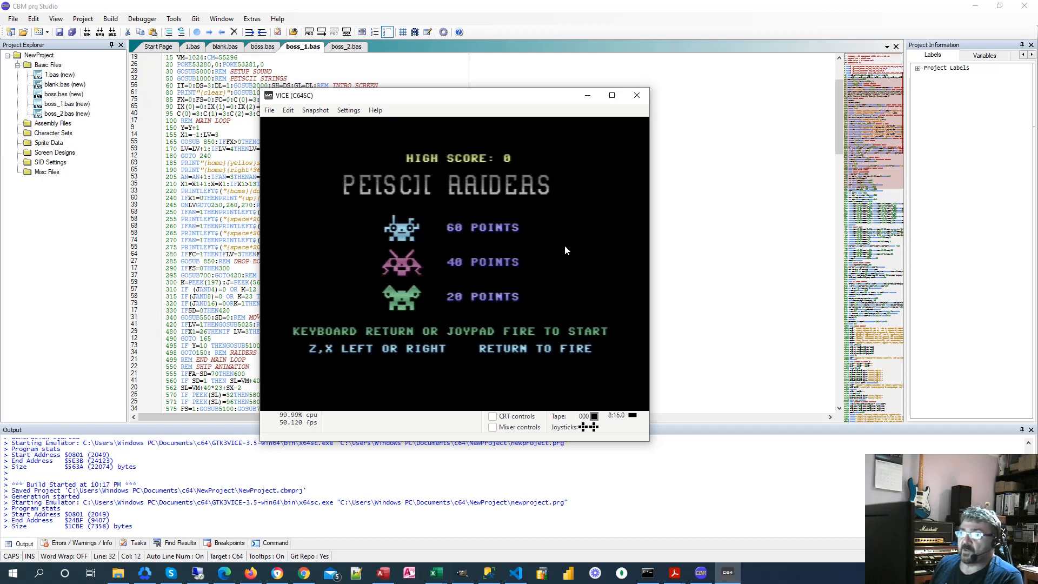
{"action": "mouse_move", "coordinate": [548, 244]}
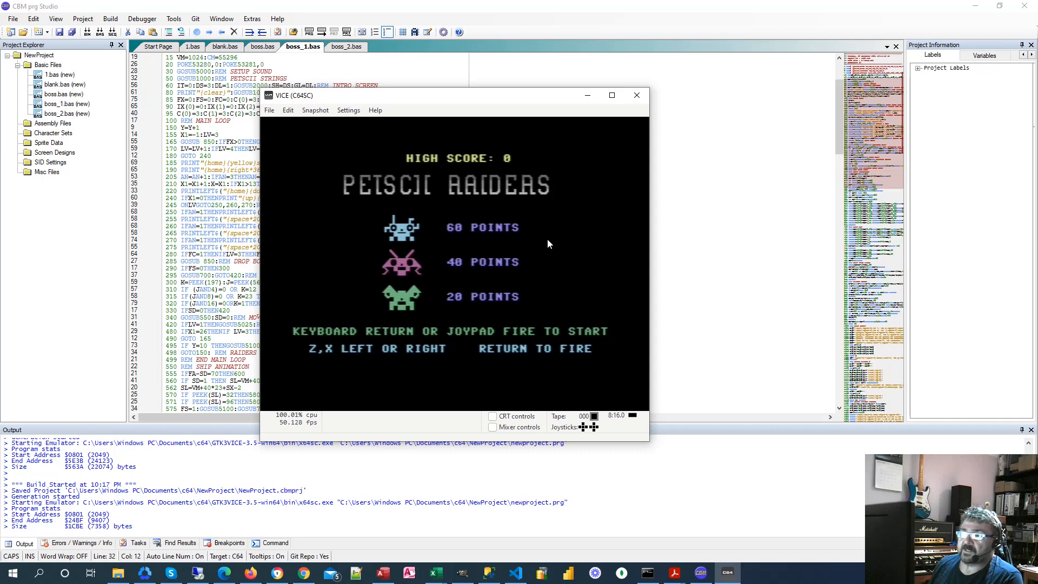
{"action": "mouse_move", "coordinate": [548, 232]}
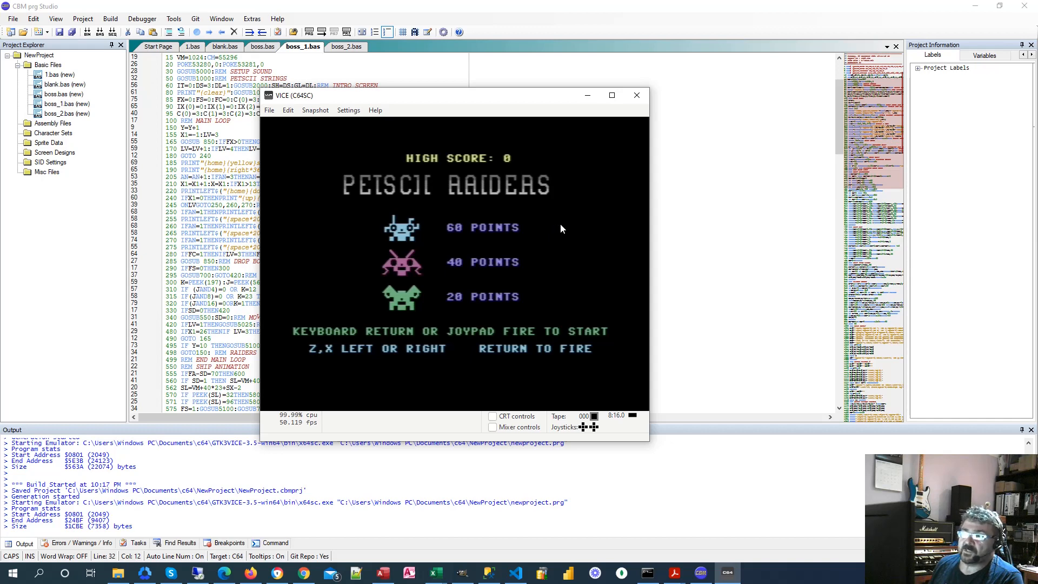
{"action": "mouse_move", "coordinate": [558, 228]}
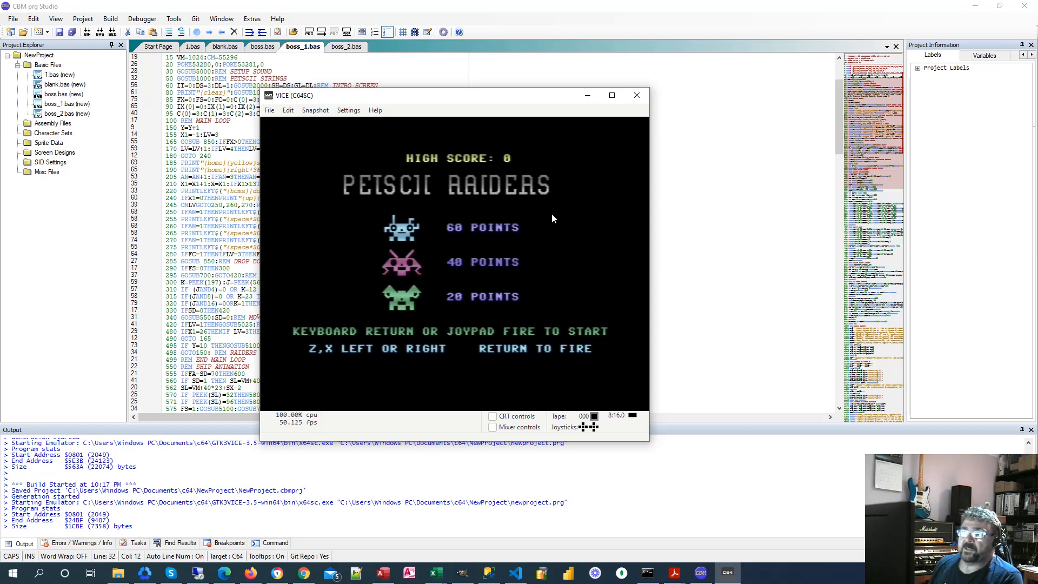
{"action": "mouse_move", "coordinate": [702, 195]}
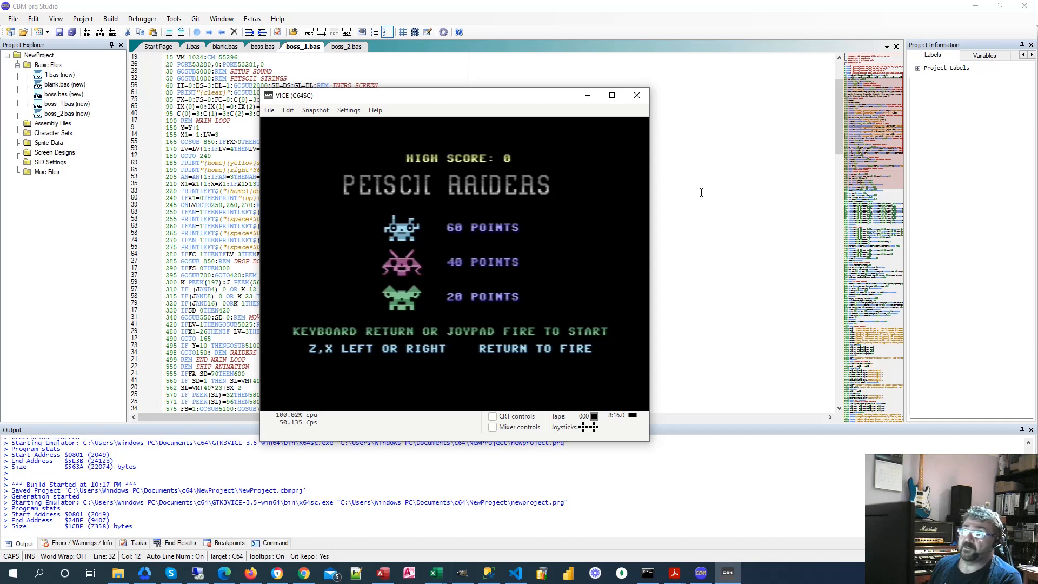
{"action": "mouse_move", "coordinate": [461, 230]}
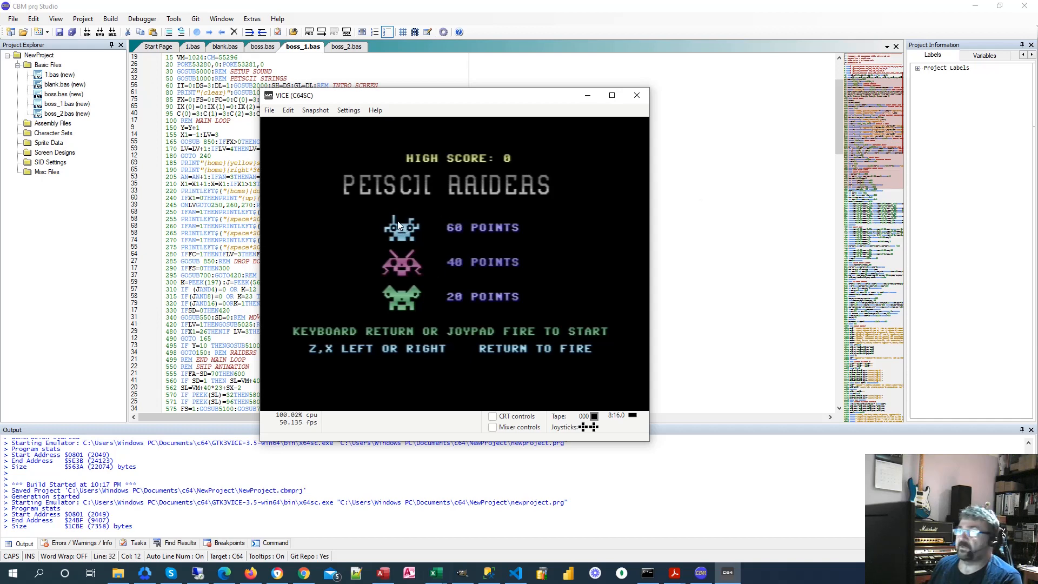
{"action": "mouse_move", "coordinate": [386, 223]}
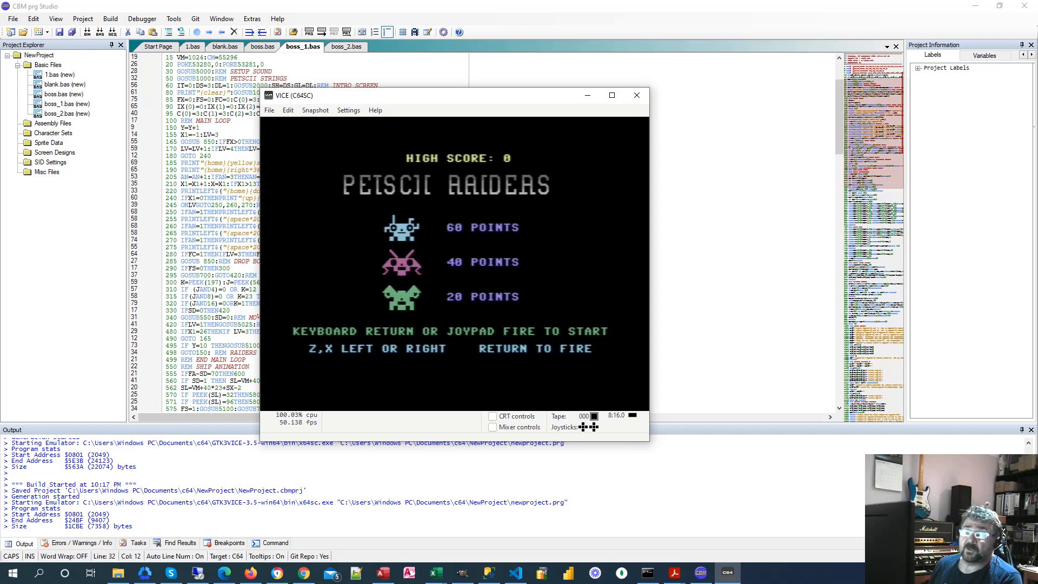
{"action": "mouse_move", "coordinate": [386, 222]}
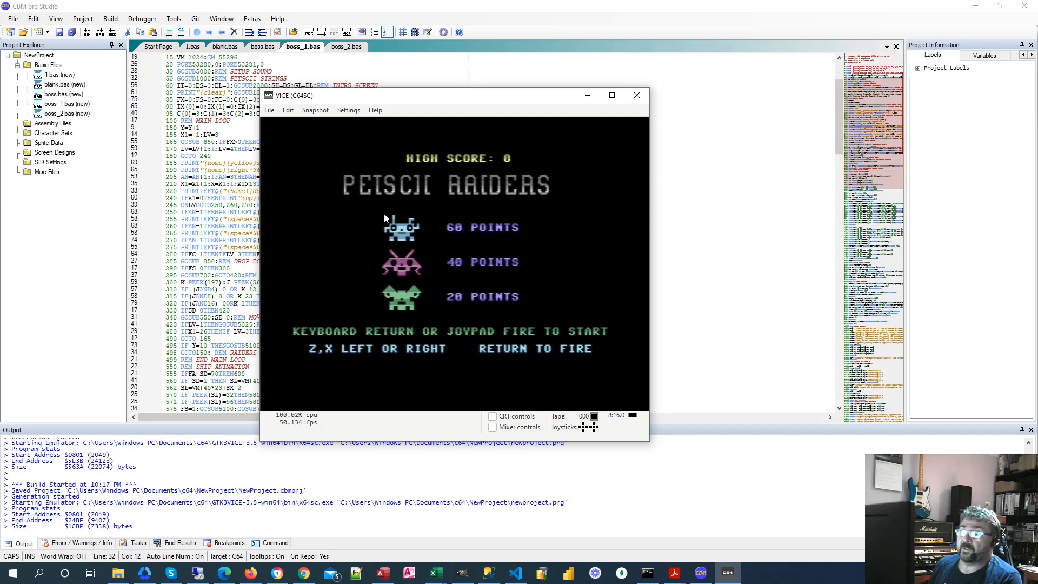
{"action": "mouse_move", "coordinate": [374, 214]}
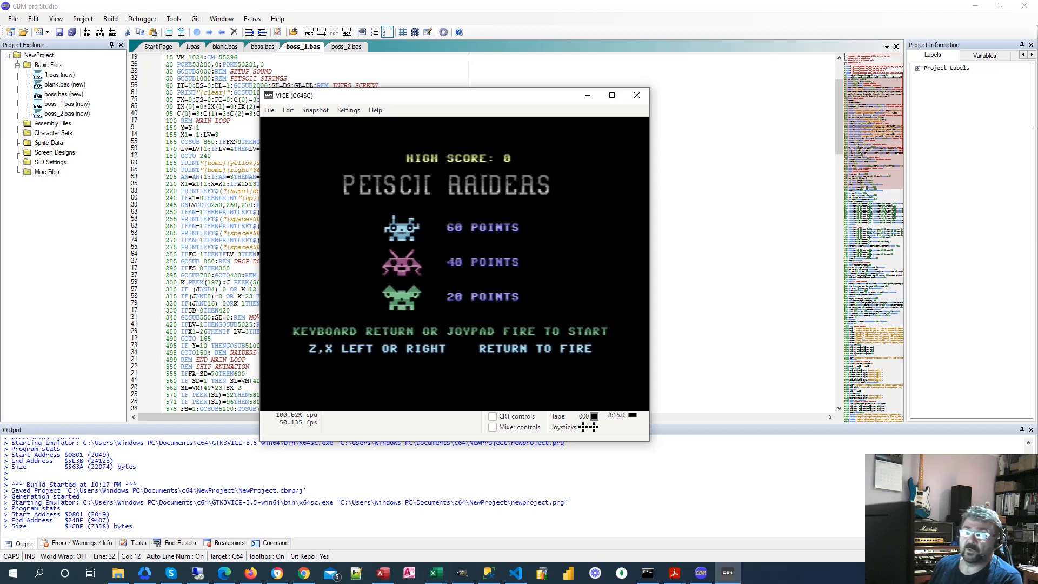
{"action": "mouse_move", "coordinate": [369, 203]}
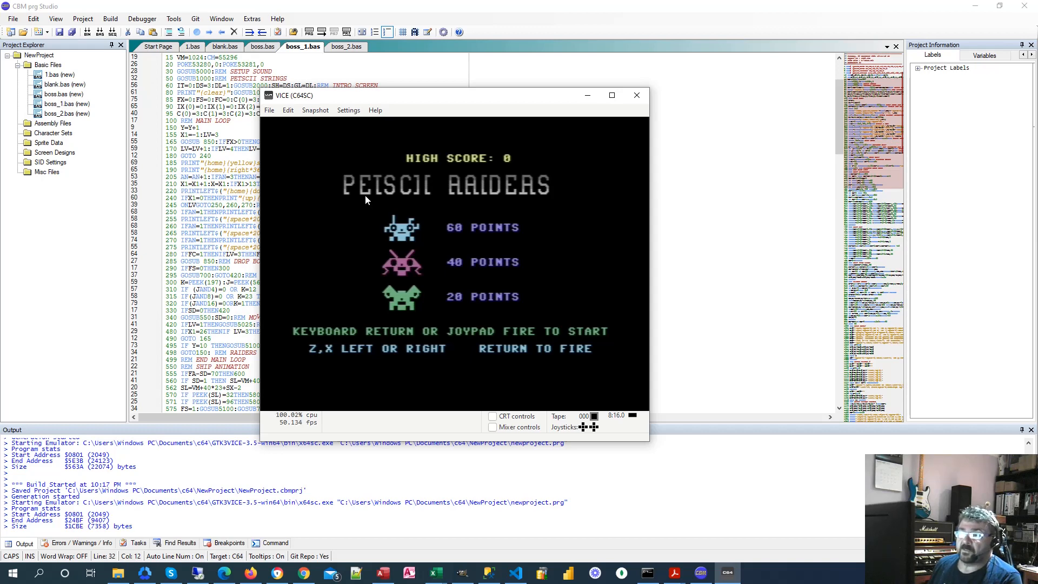
{"action": "mouse_move", "coordinate": [369, 202]}
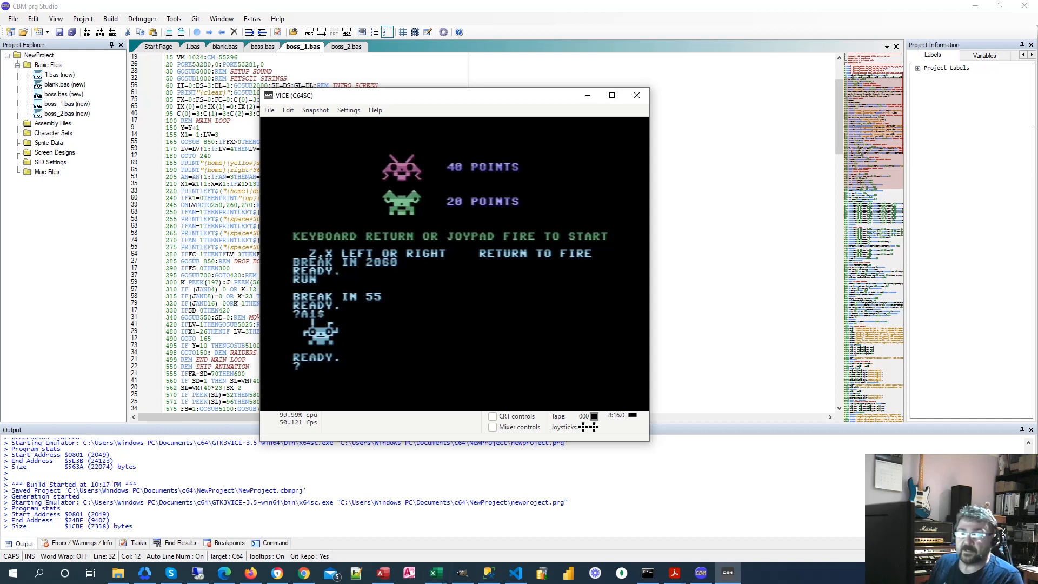
Step: Print B$ and B1$ at the VICE BASIC prompt, revealing an empty B$ and an alien frame
{"action": "type", "text": "?B1$"}
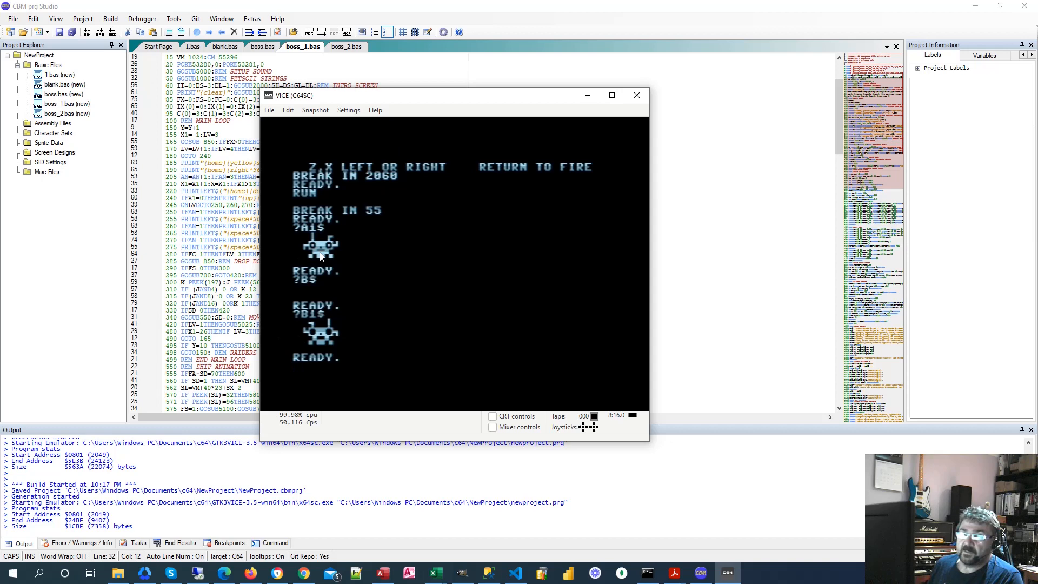
{"action": "mouse_move", "coordinate": [330, 277]}
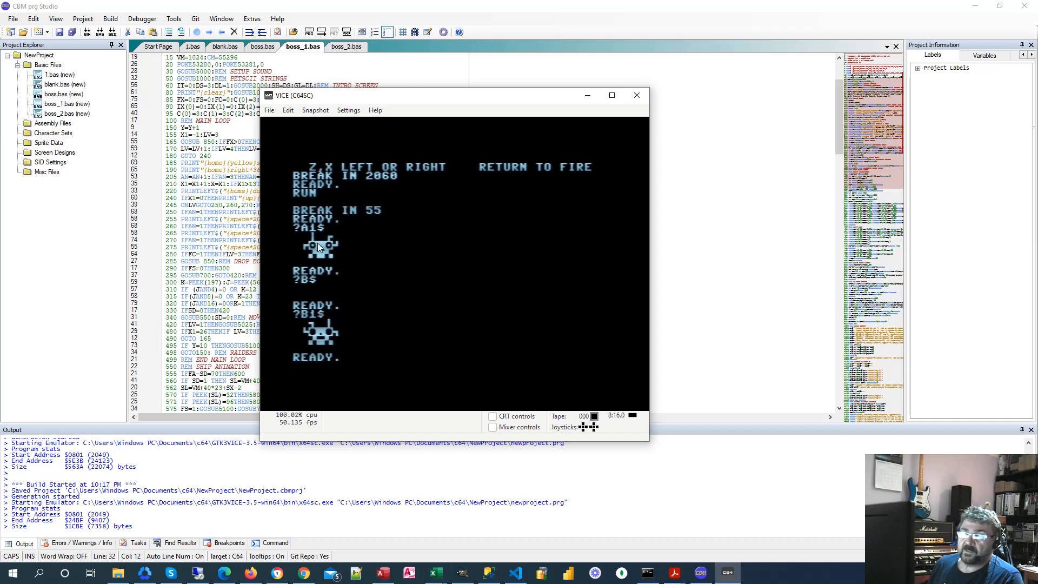
{"action": "mouse_move", "coordinate": [400, 296]}
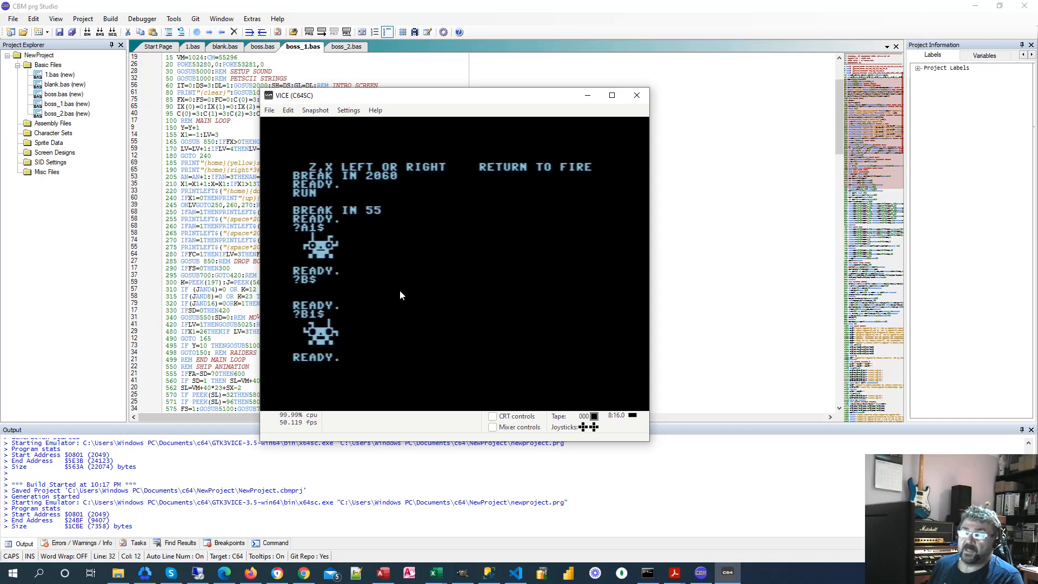
{"action": "mouse_move", "coordinate": [371, 266]}
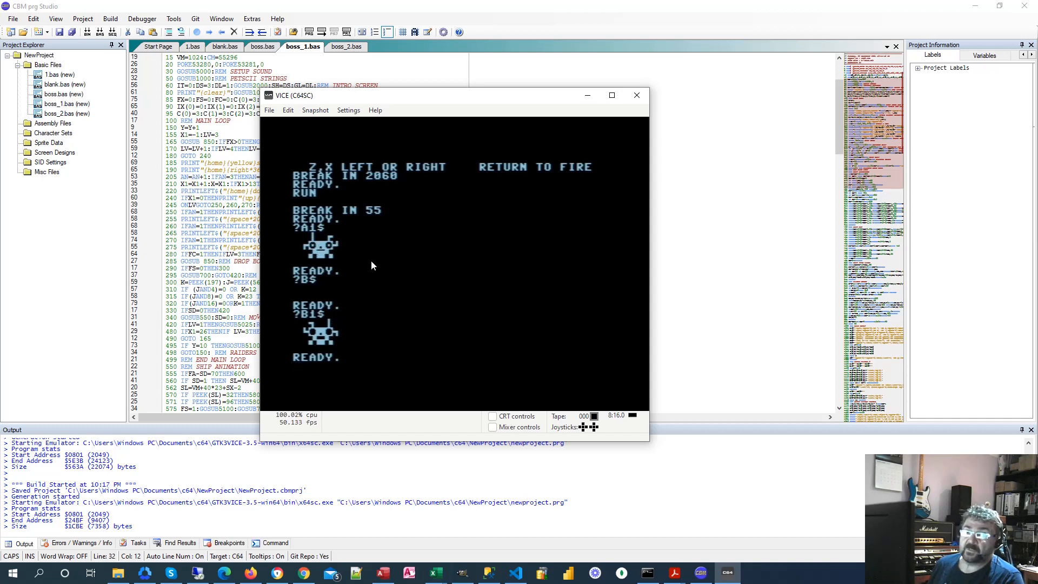
{"action": "mouse_move", "coordinate": [310, 233]}
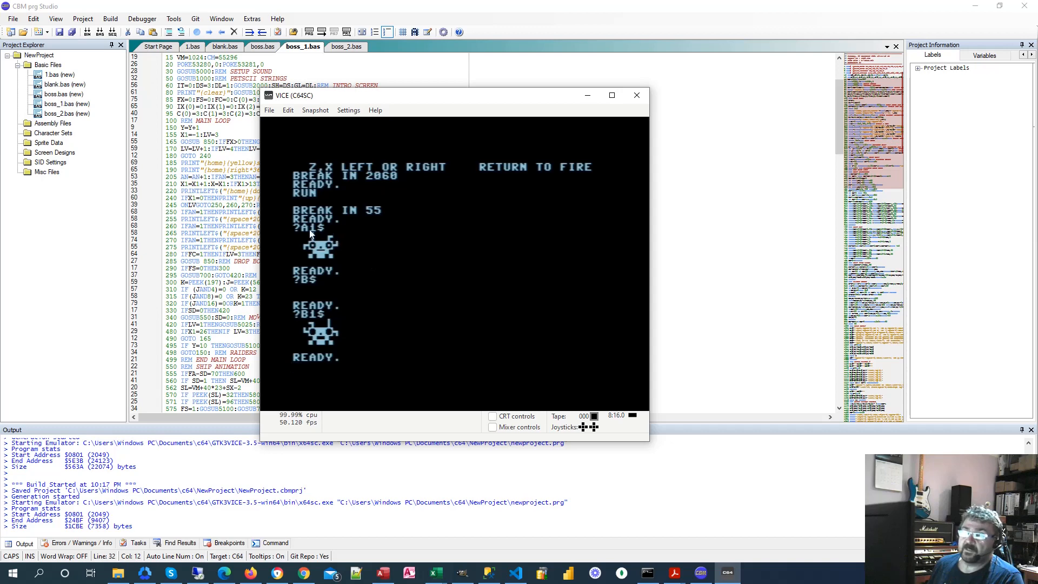
{"action": "mouse_move", "coordinate": [325, 231]}
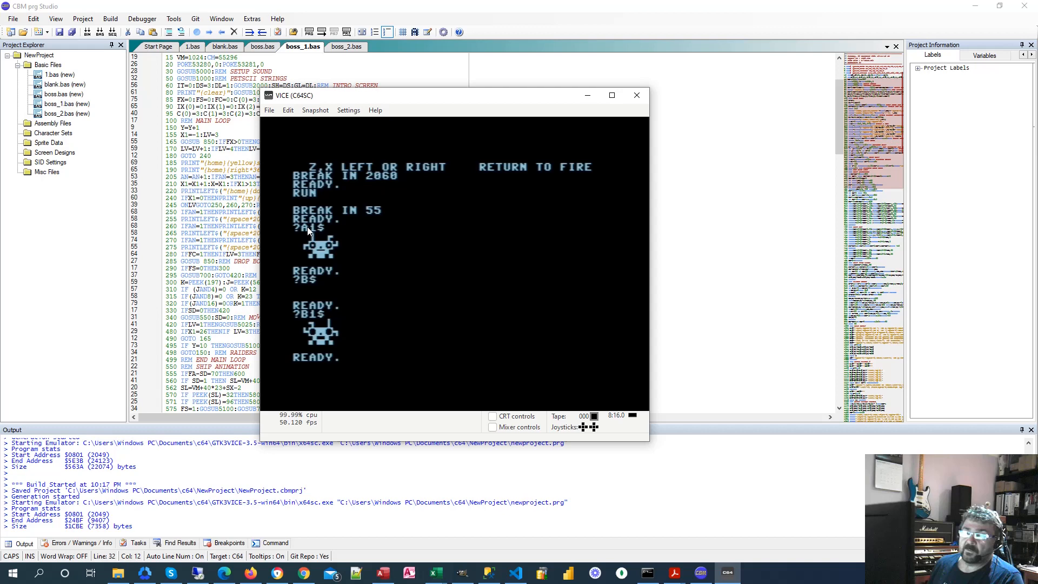
{"action": "mouse_move", "coordinate": [383, 361]}
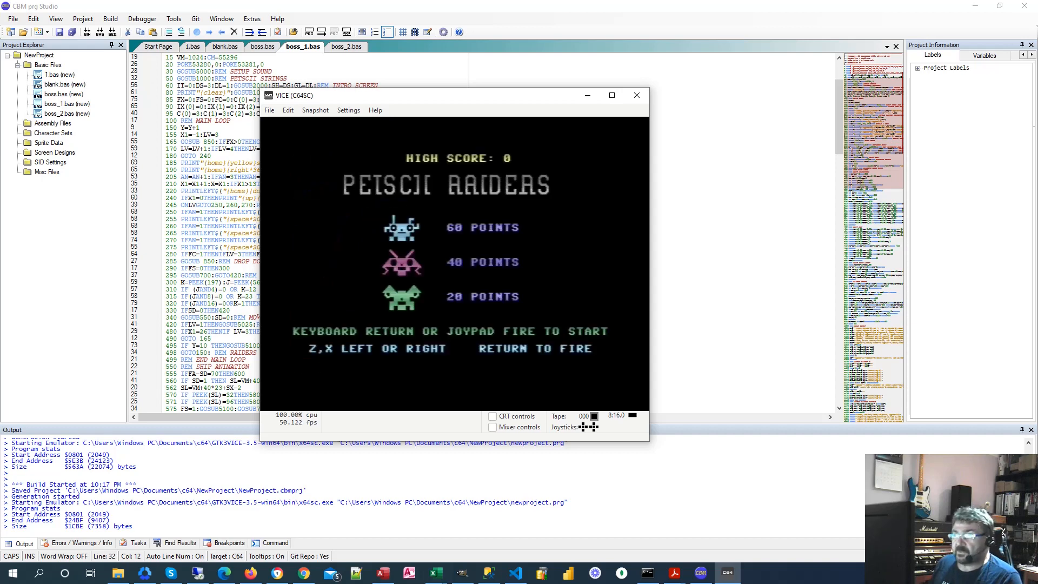
{"action": "key", "text": "Return"}
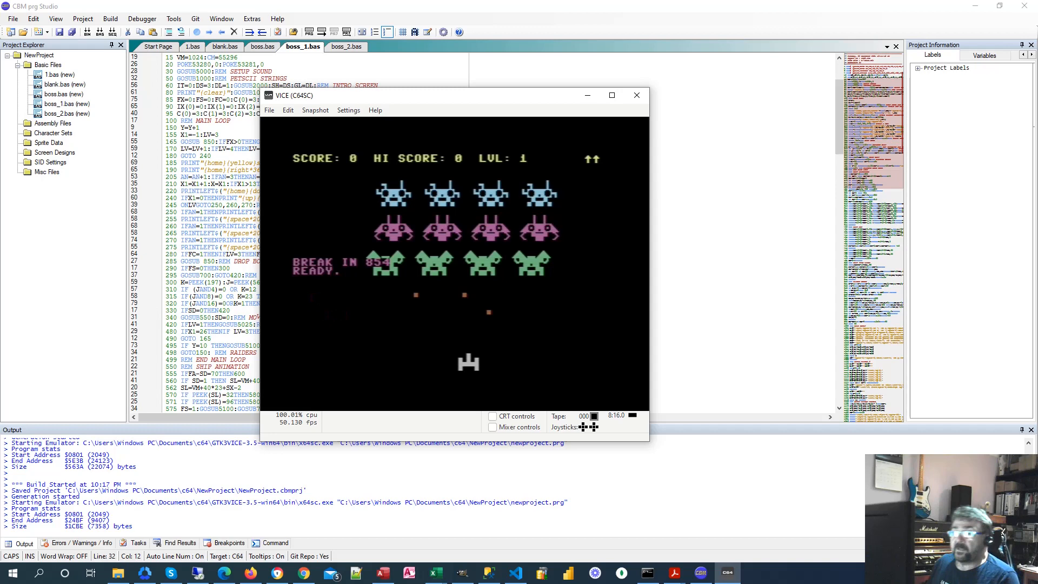
{"action": "mouse_move", "coordinate": [427, 206]}
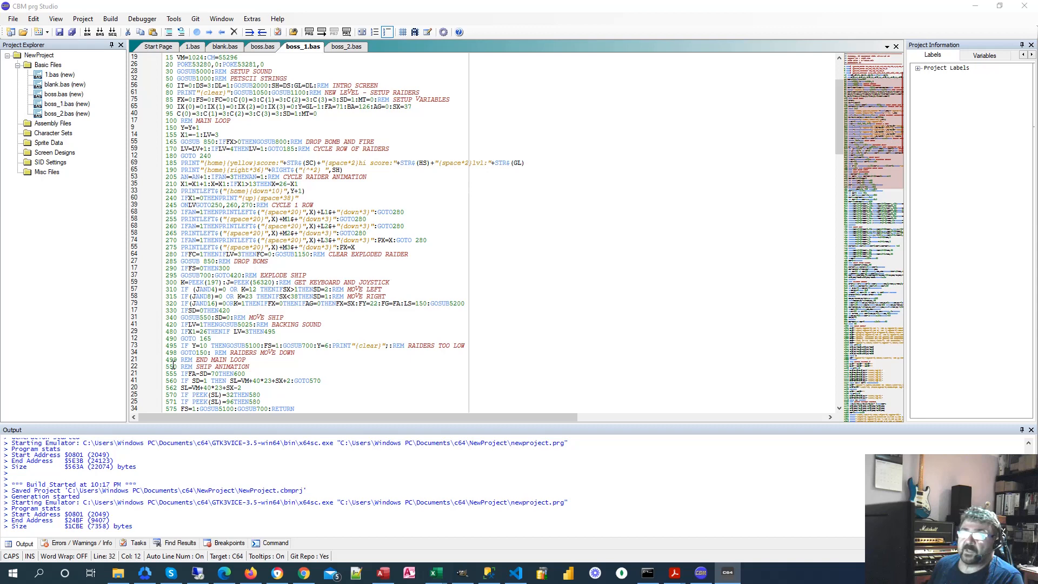
{"action": "left_click", "coordinate": [262, 205]}
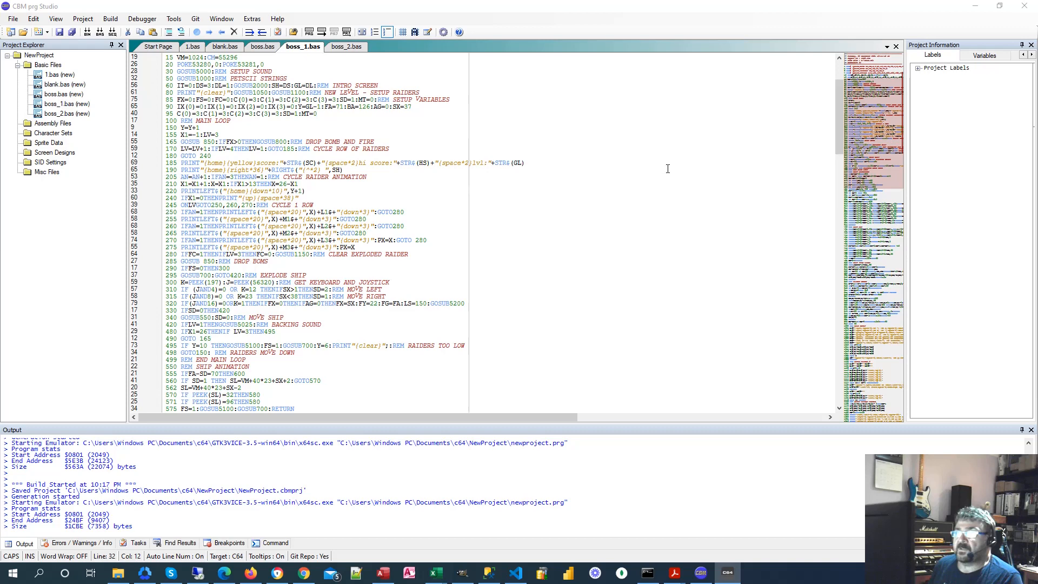
{"action": "mouse_move", "coordinate": [615, 170]}
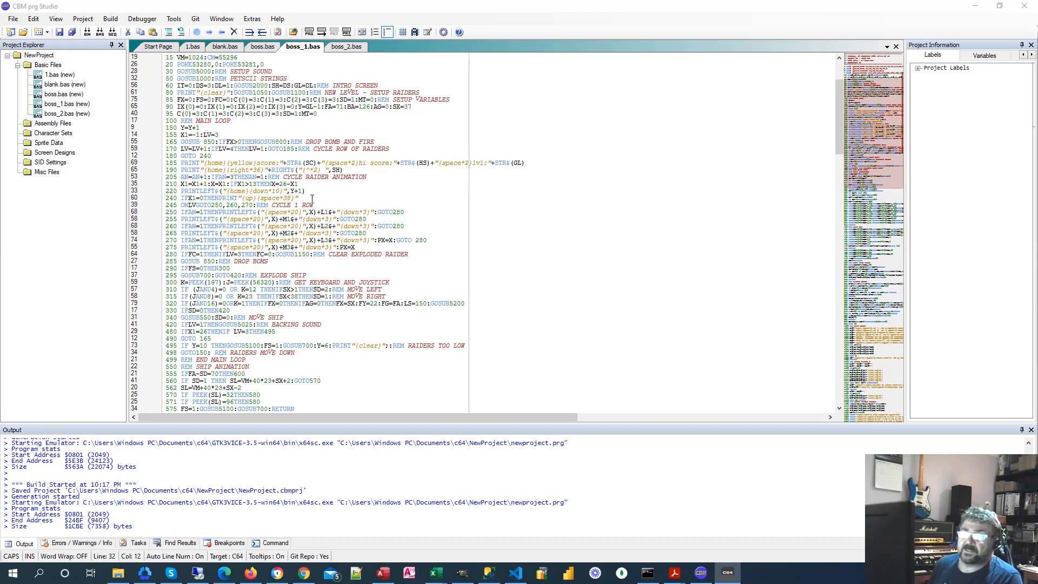
{"action": "left_click", "coordinate": [192, 204]}
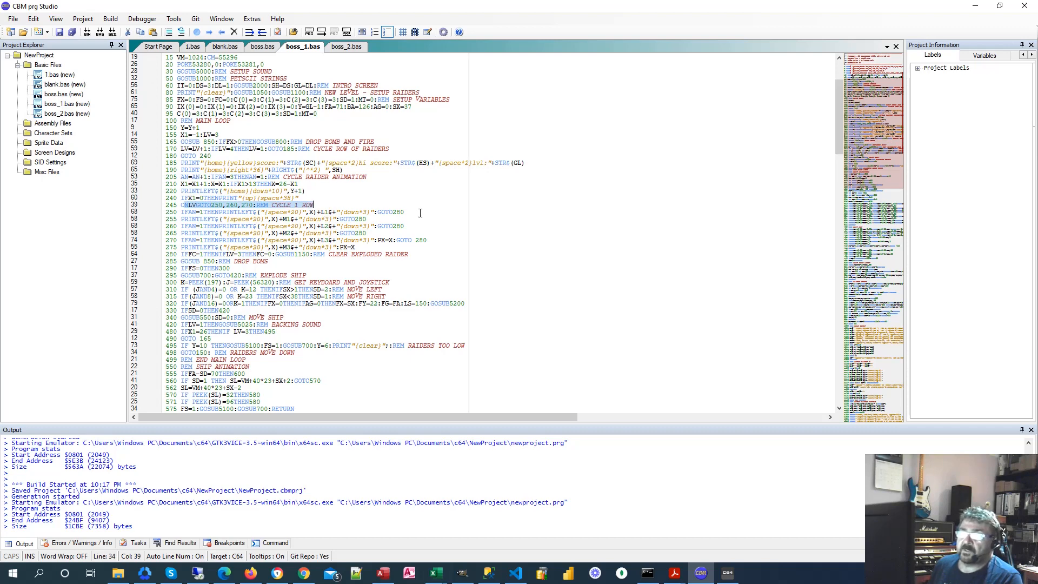
{"action": "mouse_move", "coordinate": [321, 212]}
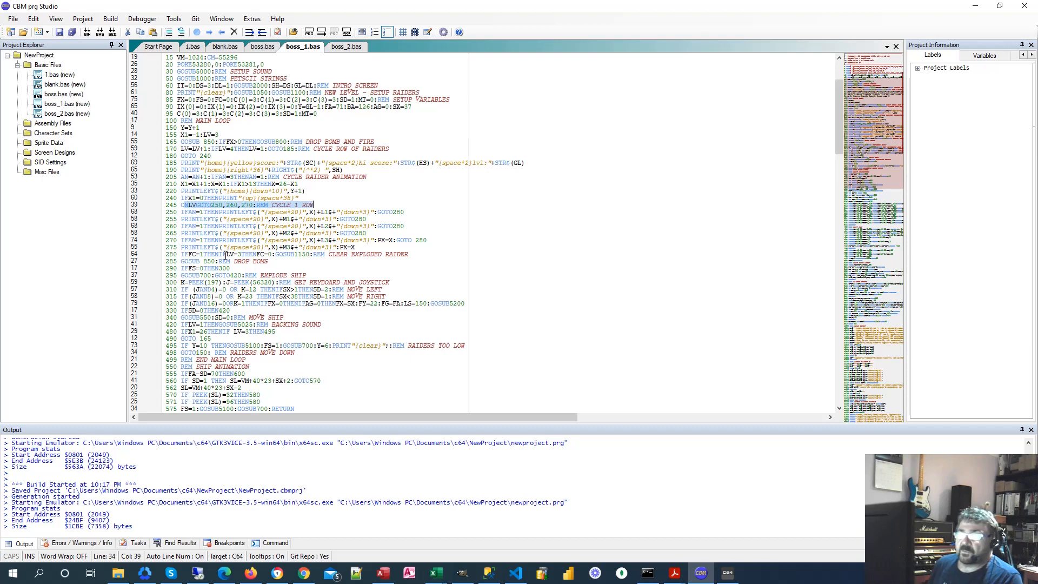
{"action": "mouse_move", "coordinate": [312, 263]}
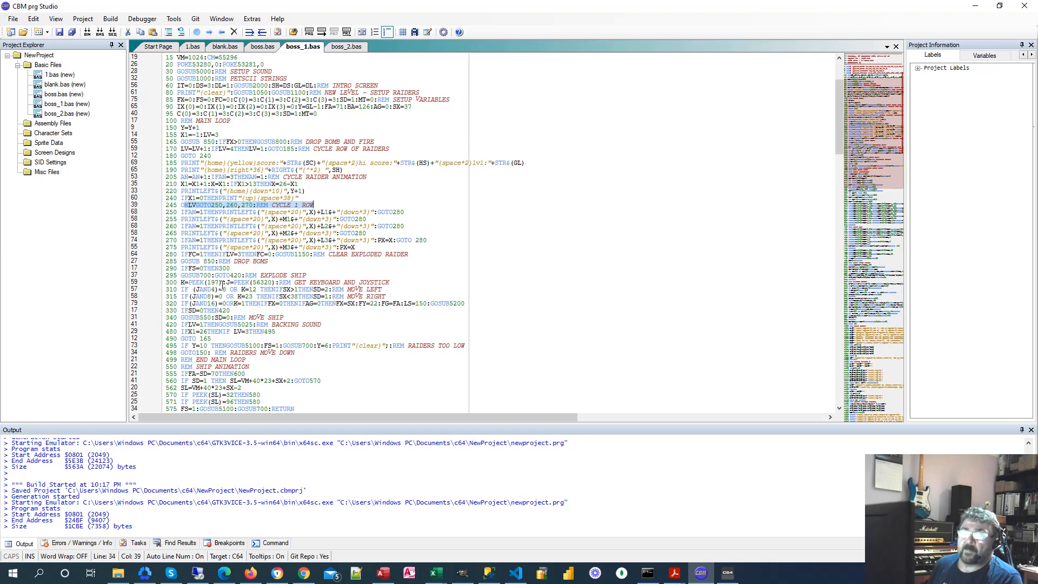
{"action": "scroll", "scroll_direction": "up", "scroll_amount": 3}
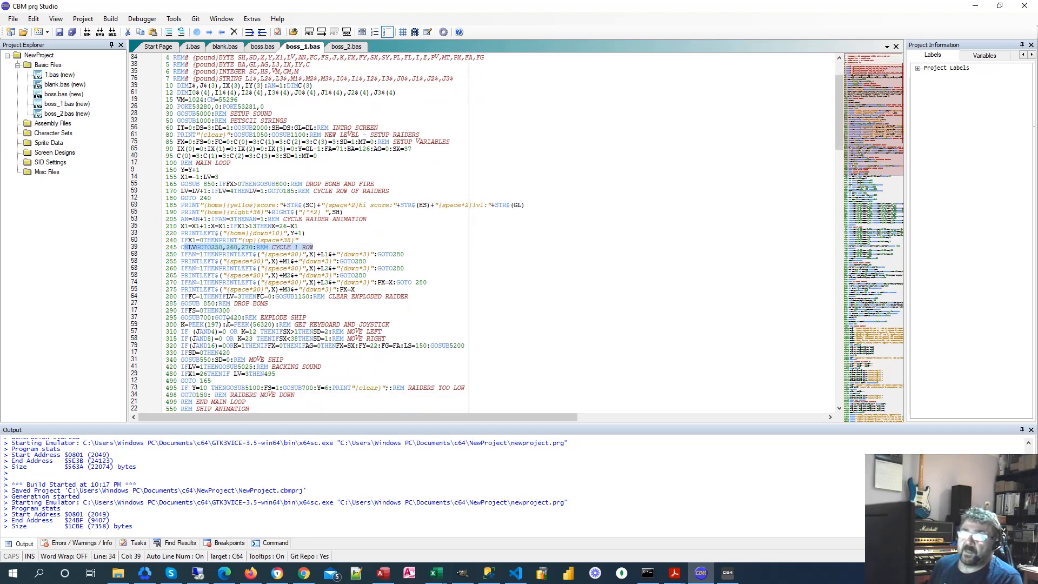
{"action": "scroll", "scroll_direction": "down", "scroll_amount": 3}
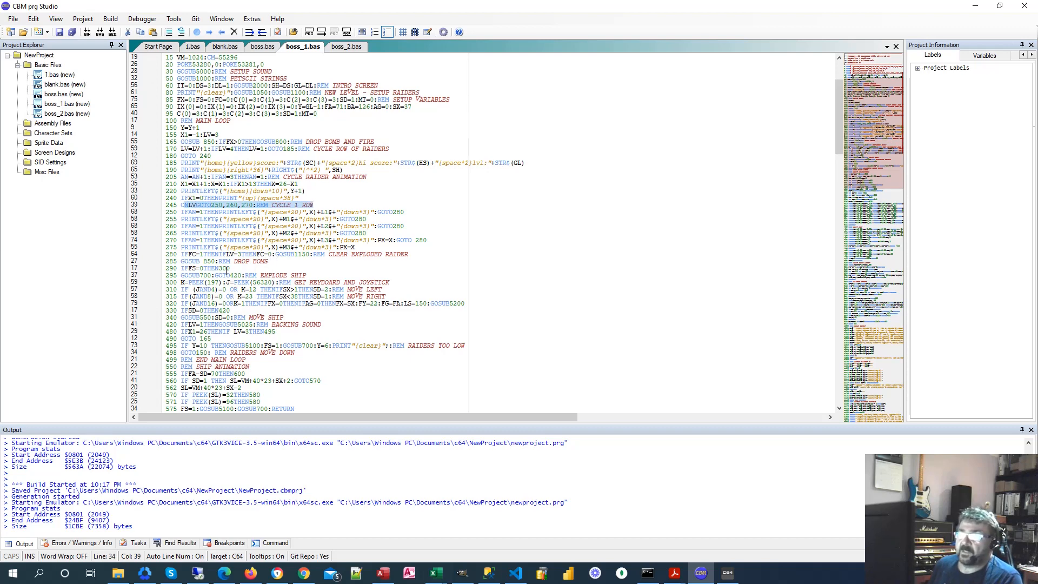
{"action": "scroll", "scroll_direction": "down", "scroll_amount": 3}
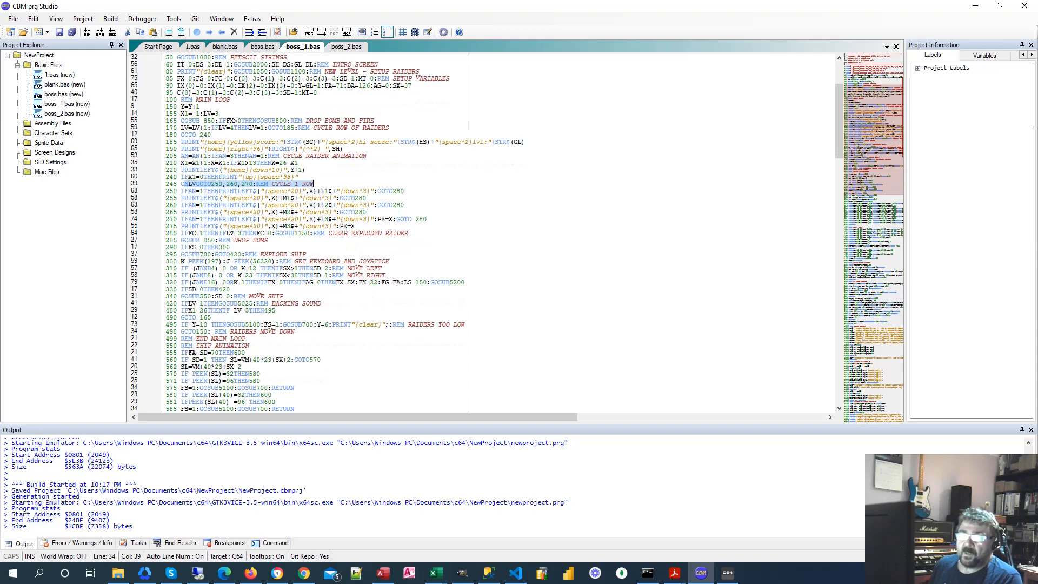
{"action": "mouse_move", "coordinate": [316, 285]}
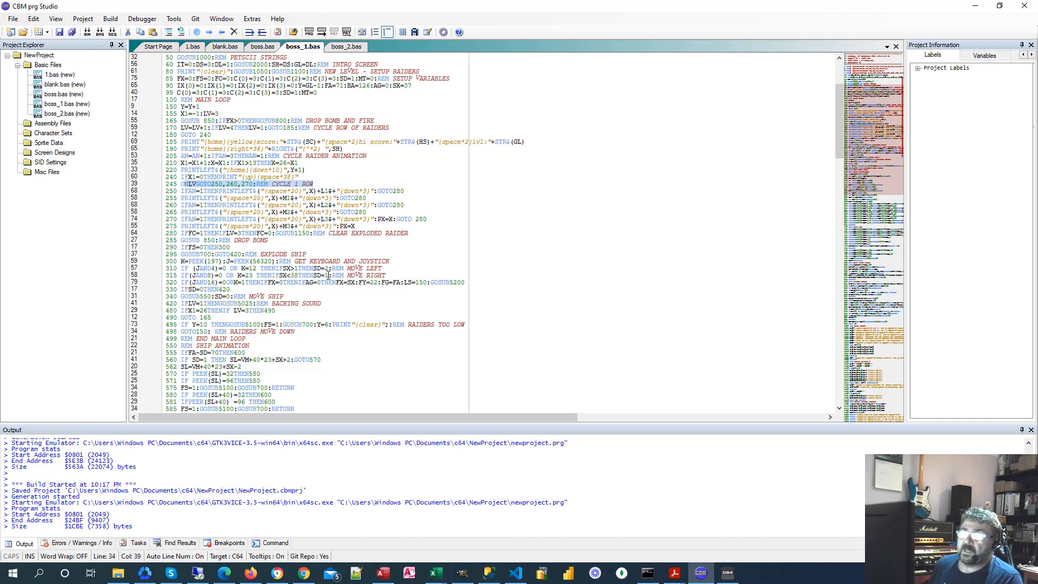
{"action": "scroll", "scroll_direction": "up", "scroll_amount": 3}
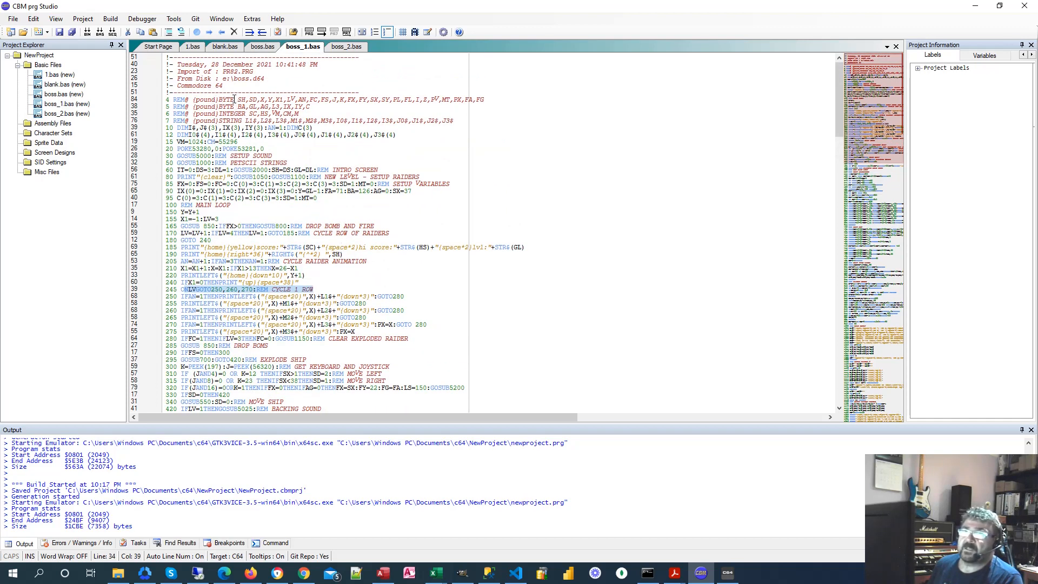
{"action": "scroll", "scroll_direction": "down", "scroll_amount": 3}
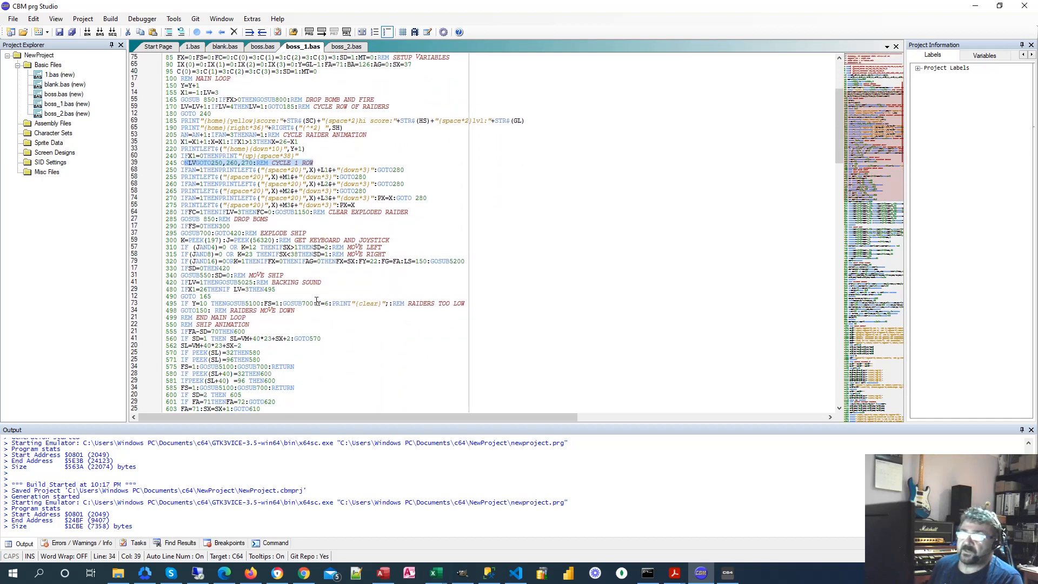
{"action": "left_click", "coordinate": [320, 247]}
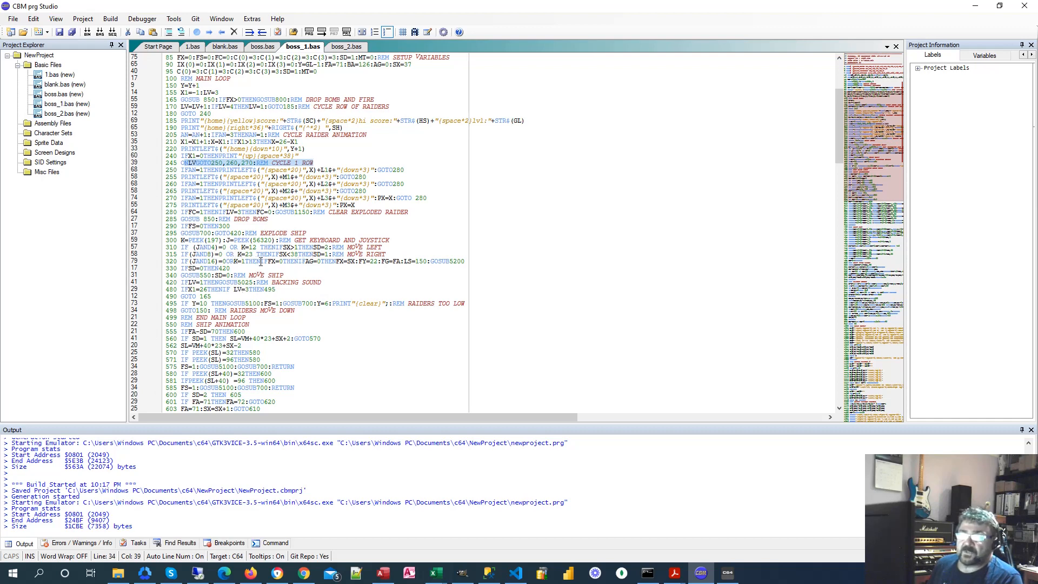
{"action": "mouse_move", "coordinate": [438, 277]}
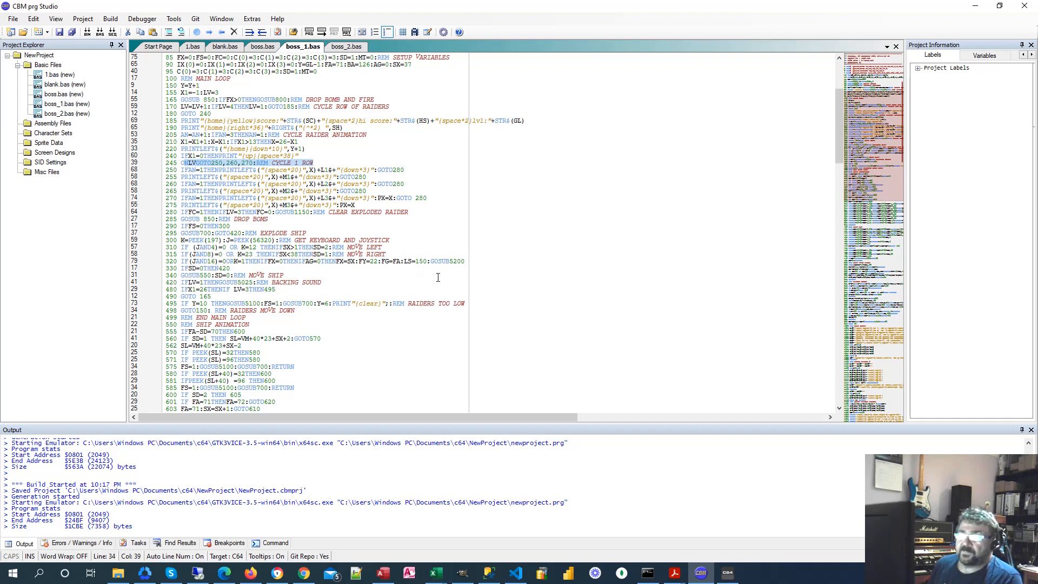
{"action": "mouse_move", "coordinate": [344, 295]}
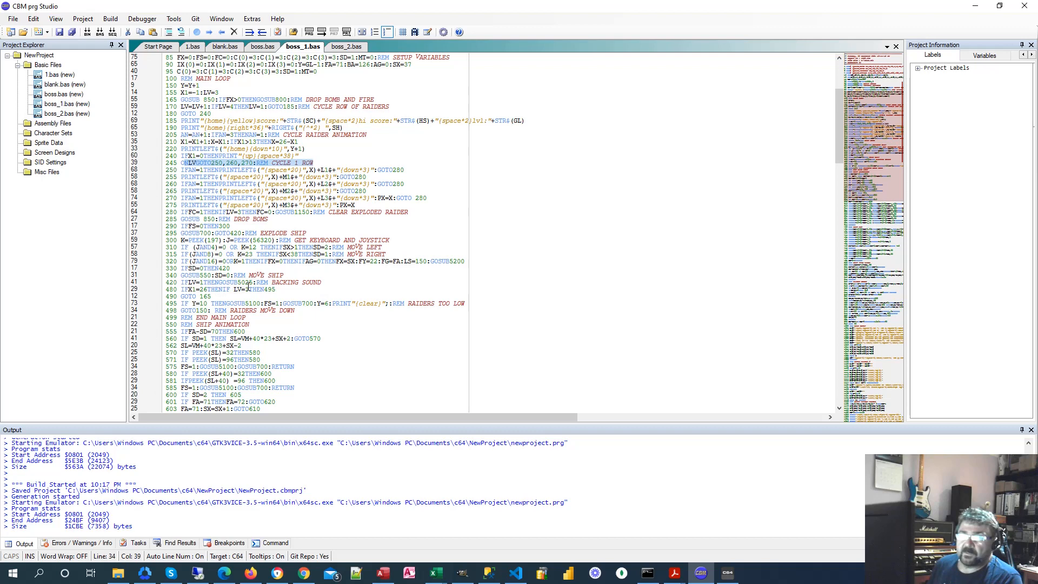
{"action": "left_click", "coordinate": [244, 282]}
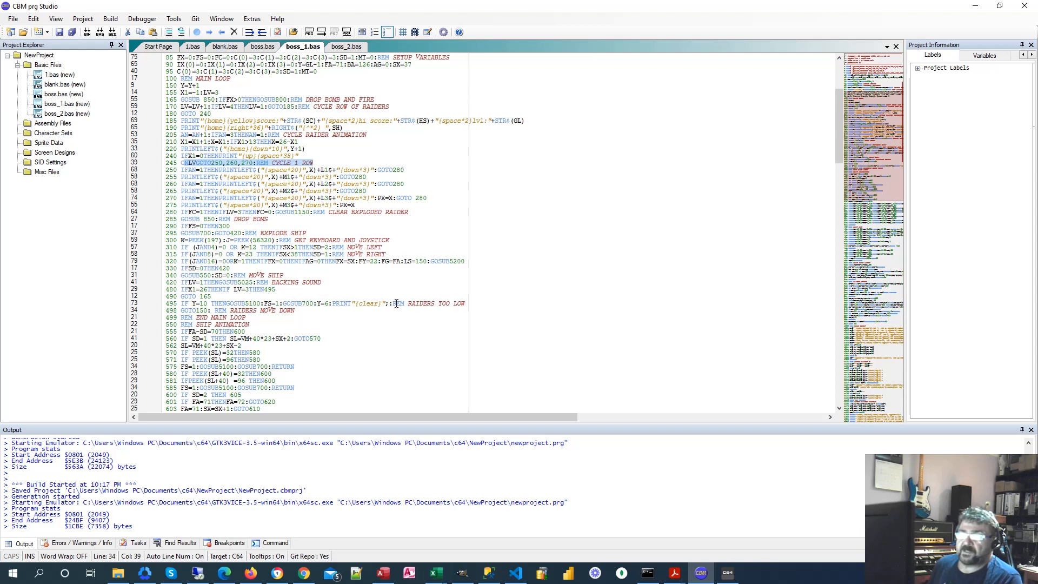
{"action": "left_click", "coordinate": [323, 303]}
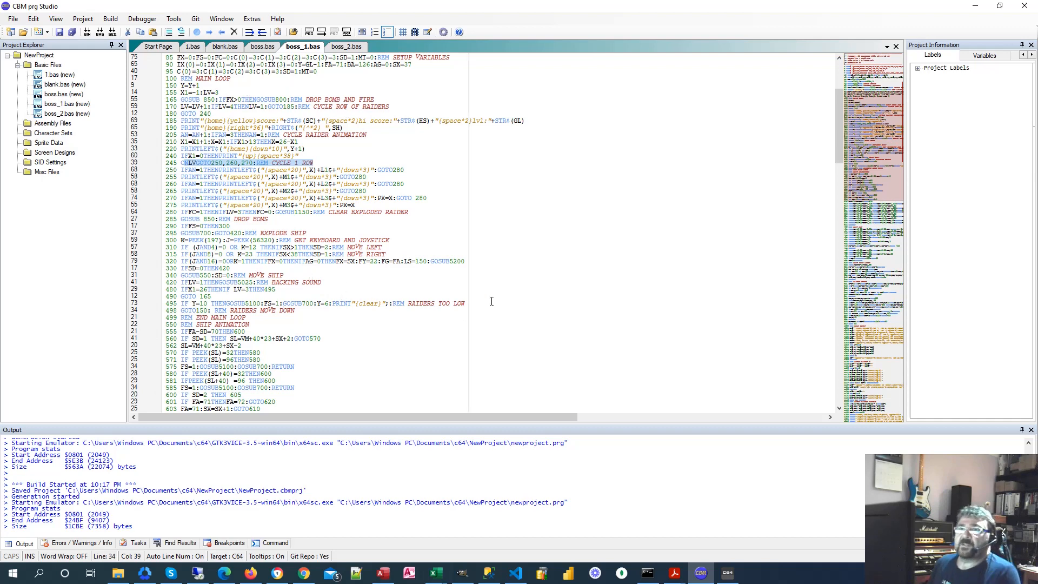
{"action": "mouse_move", "coordinate": [500, 242]}
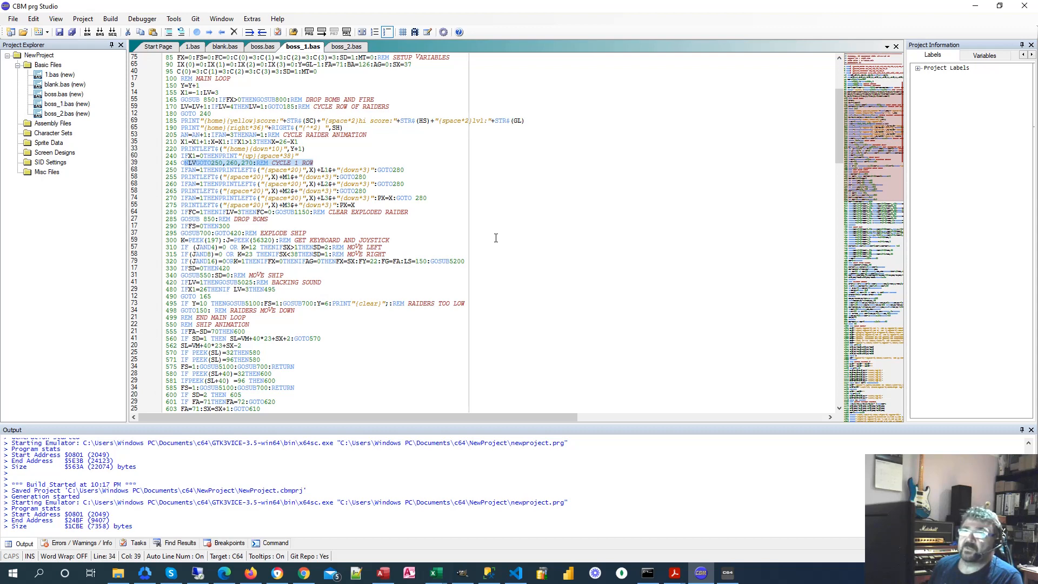
{"action": "mouse_move", "coordinate": [493, 233]}
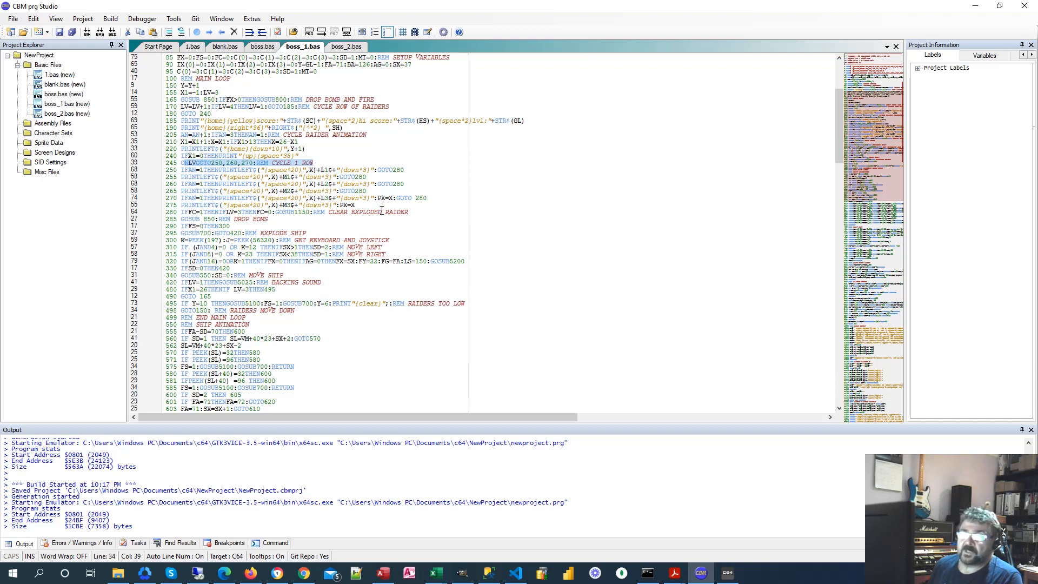
{"action": "mouse_move", "coordinate": [379, 211]}
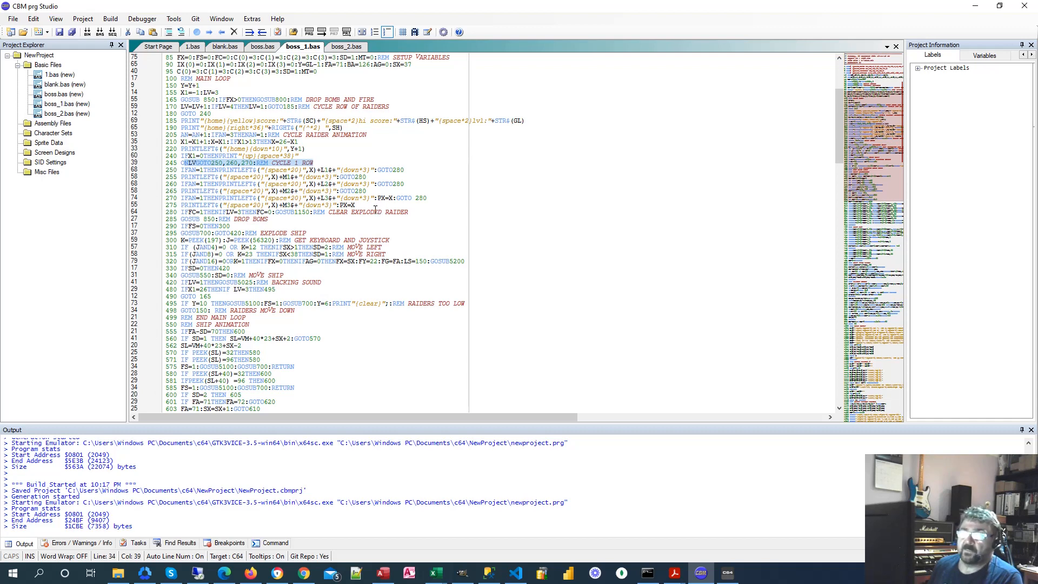
{"action": "mouse_move", "coordinate": [451, 184]}
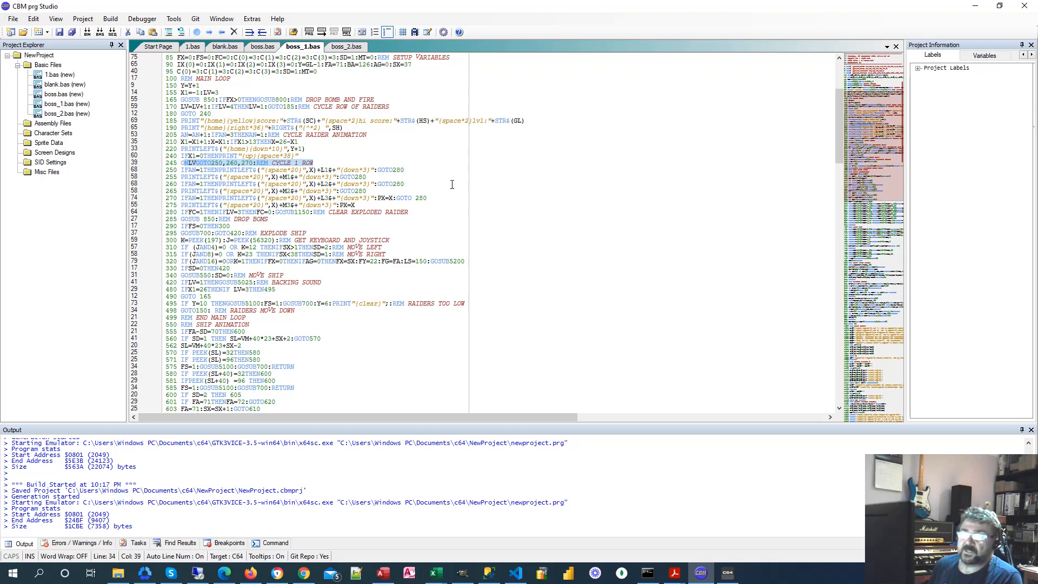
{"action": "mouse_move", "coordinate": [487, 236]}
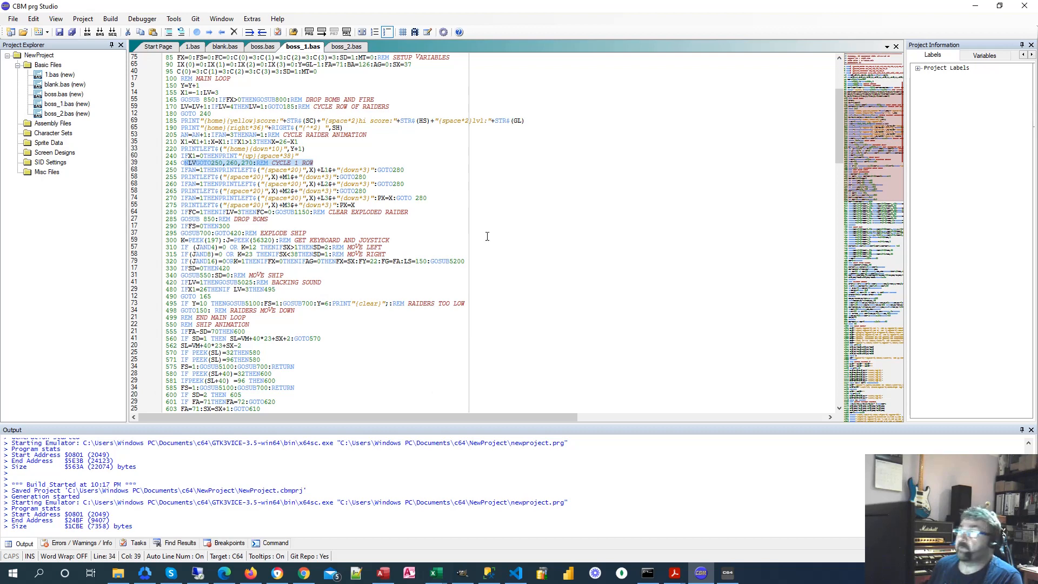
{"action": "scroll", "scroll_direction": "down", "scroll_amount": 3}
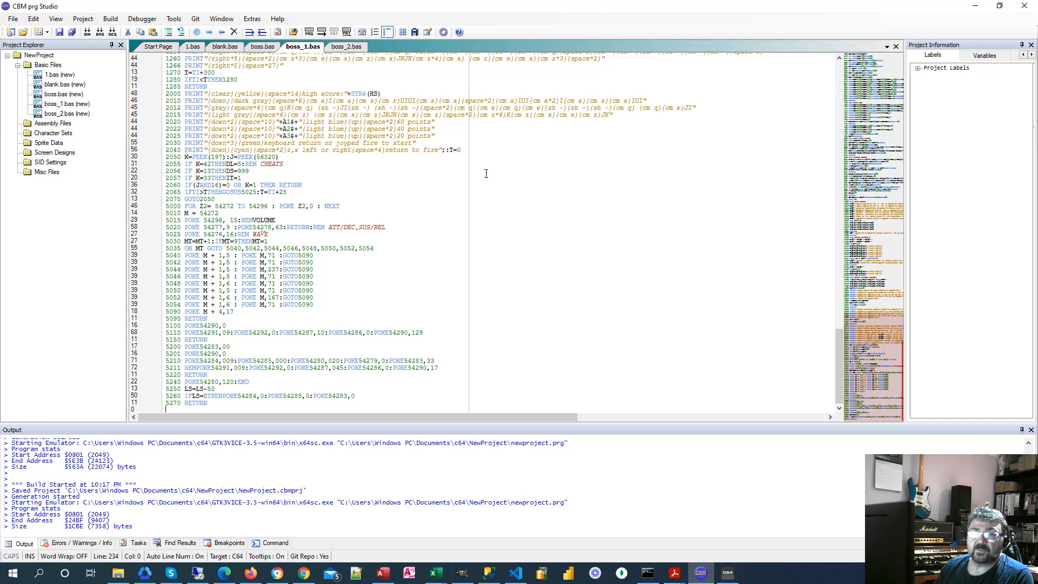
{"action": "mouse_move", "coordinate": [533, 179]}
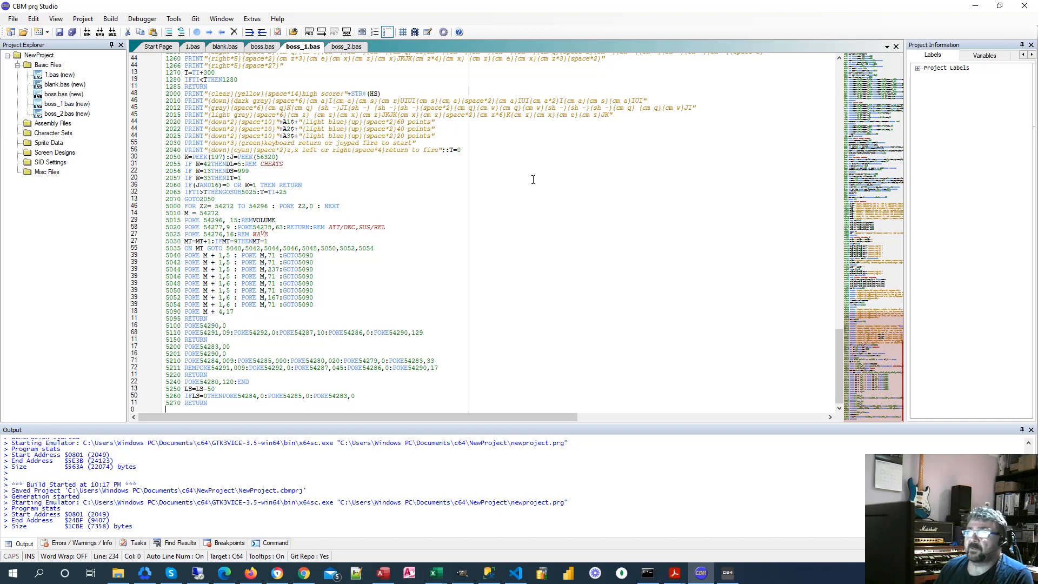